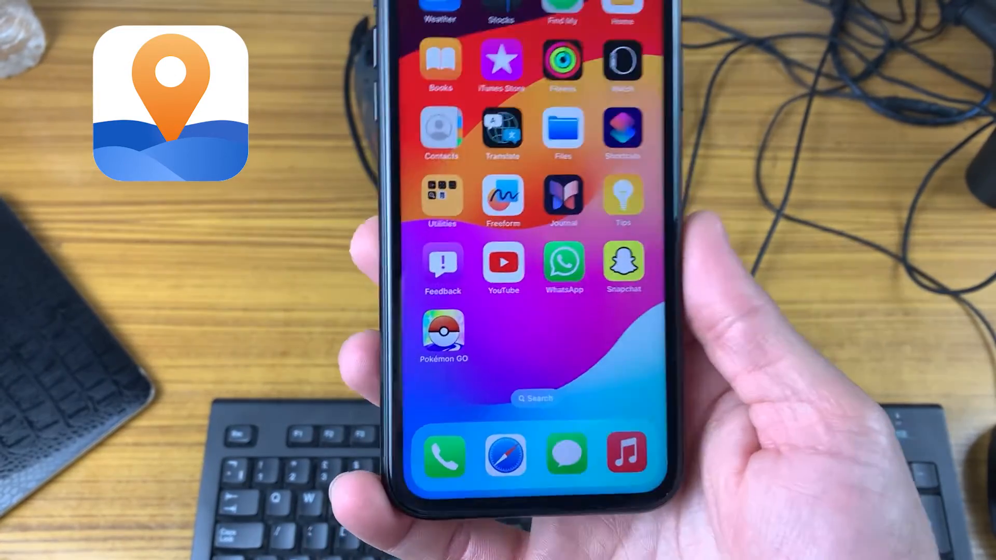
# - Download iMyFone AnyTo via Try It Free and run the installer through Install
pyautogui.click(443, 335)
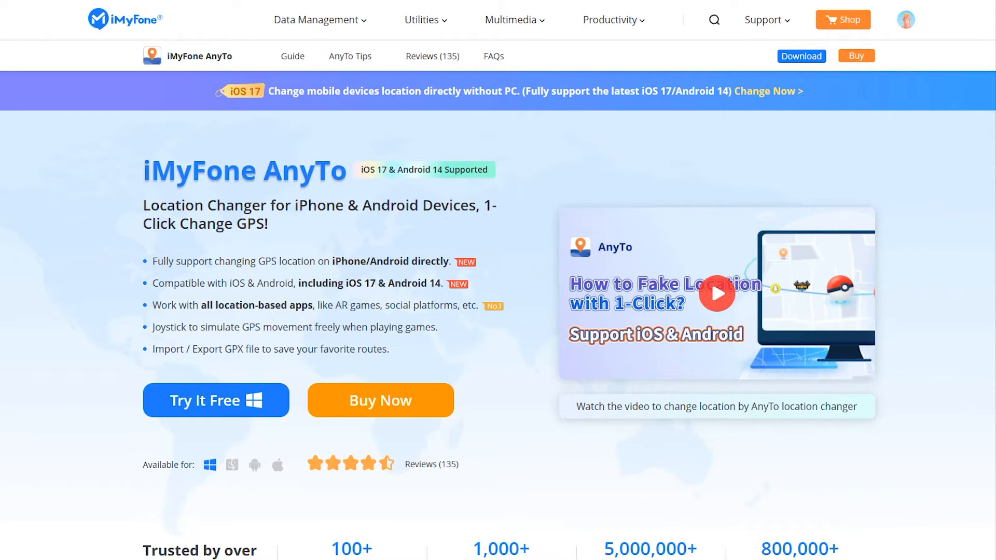
pyautogui.scroll(-3)
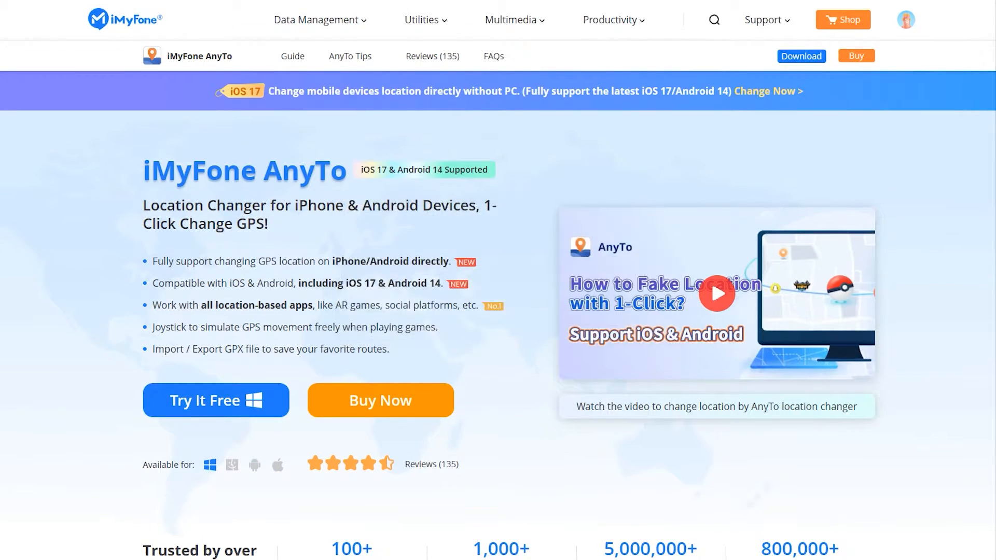
pyautogui.click(215, 401)
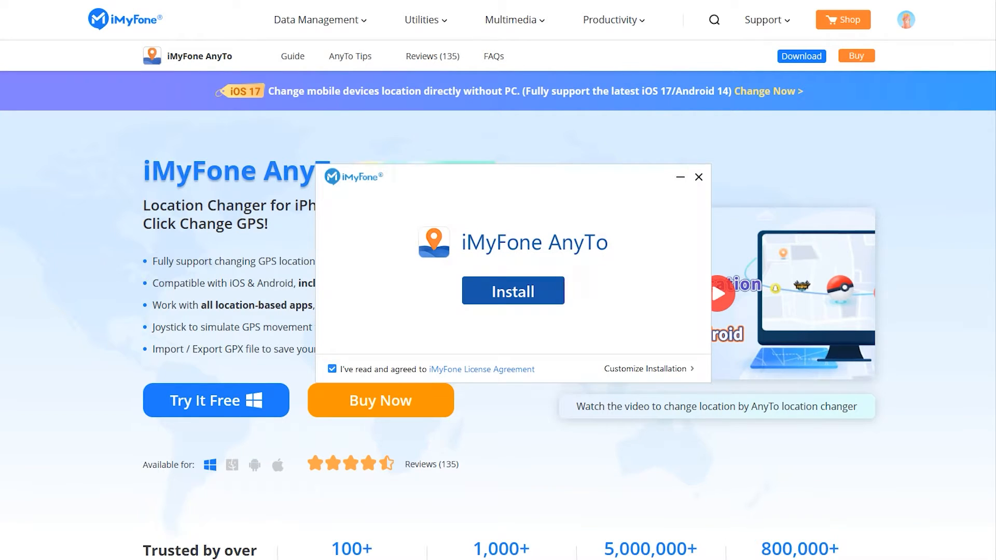
pyautogui.click(511, 290)
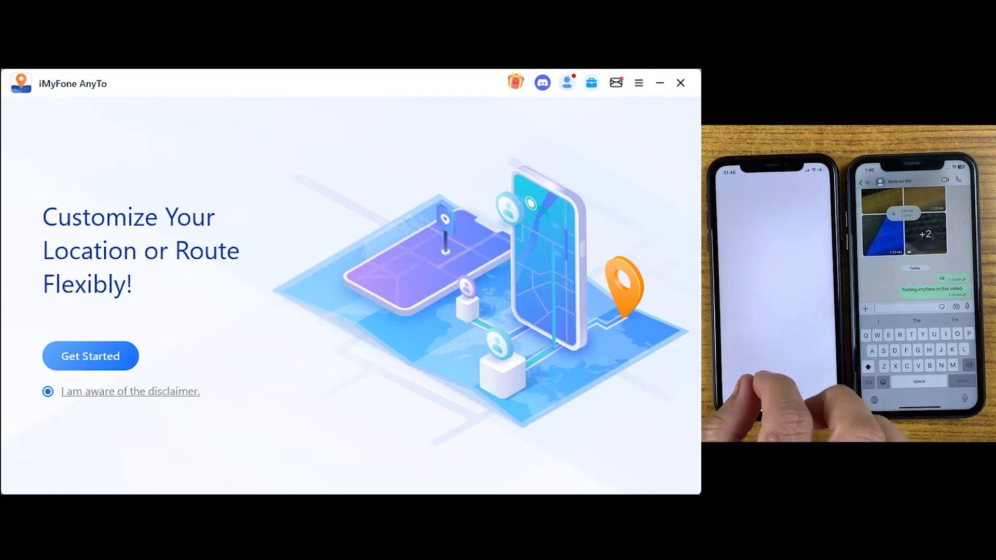
# - Get Started, walk through the developer mode prompts and acknowledge the iPhone replug request
pyautogui.click(90, 355)
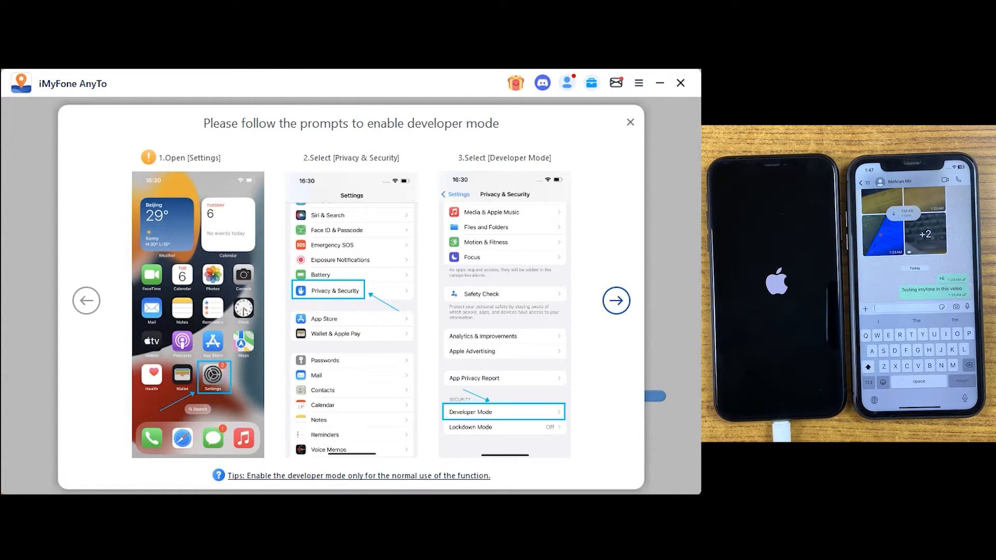
pyautogui.click(615, 301)
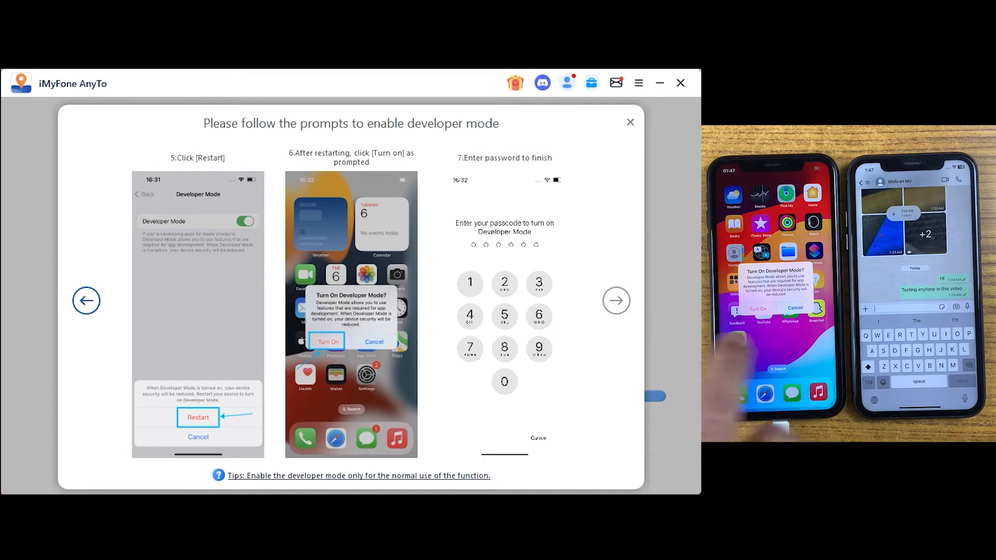
pyautogui.click(615, 300)
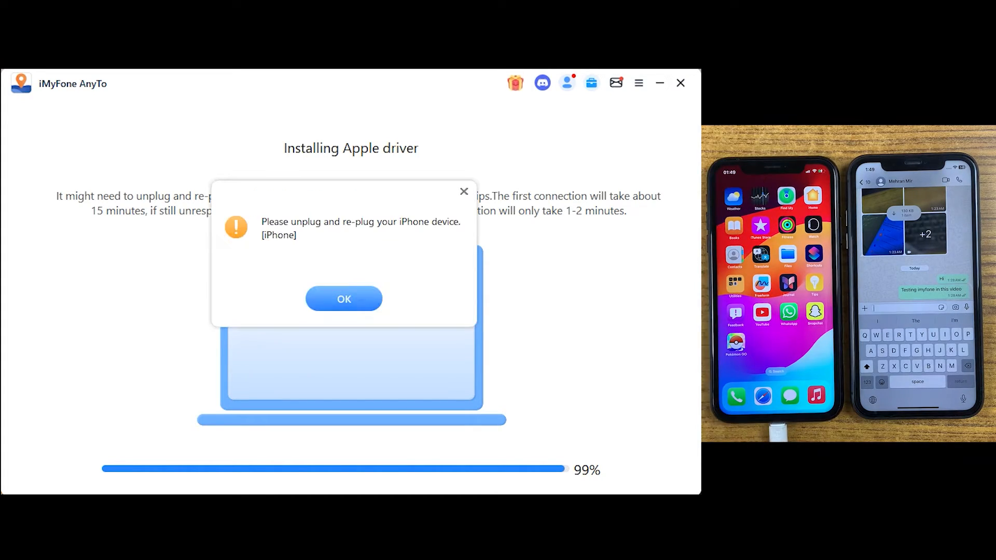
pyautogui.click(343, 299)
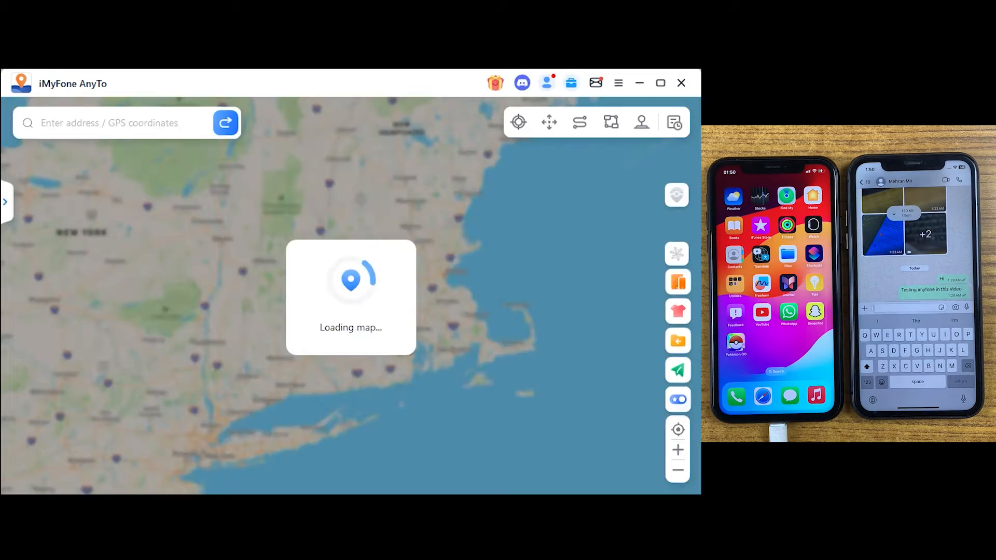
# - Review the mode icons and the location history list, then close it over the Birmingham map
pyautogui.click(518, 122)
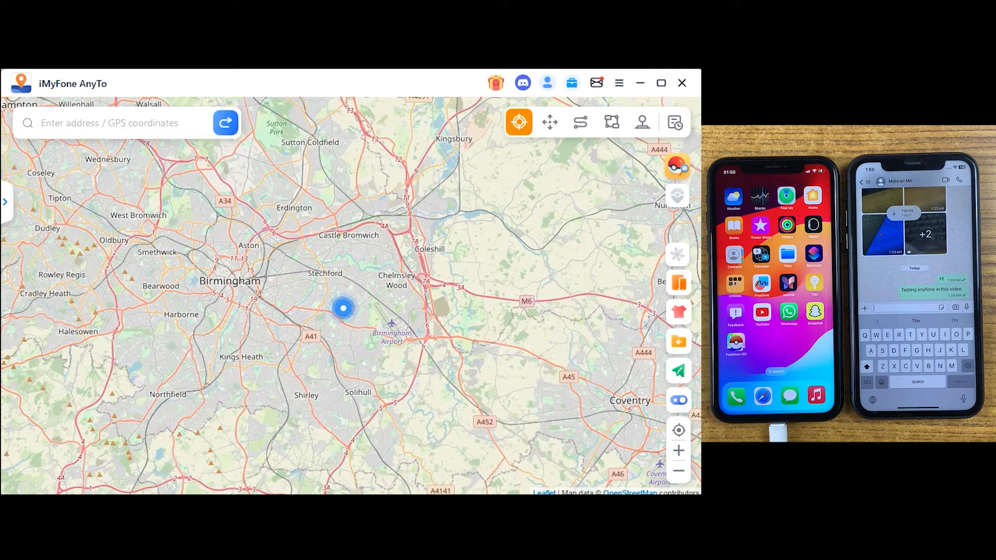
pyautogui.moveTo(519, 123)
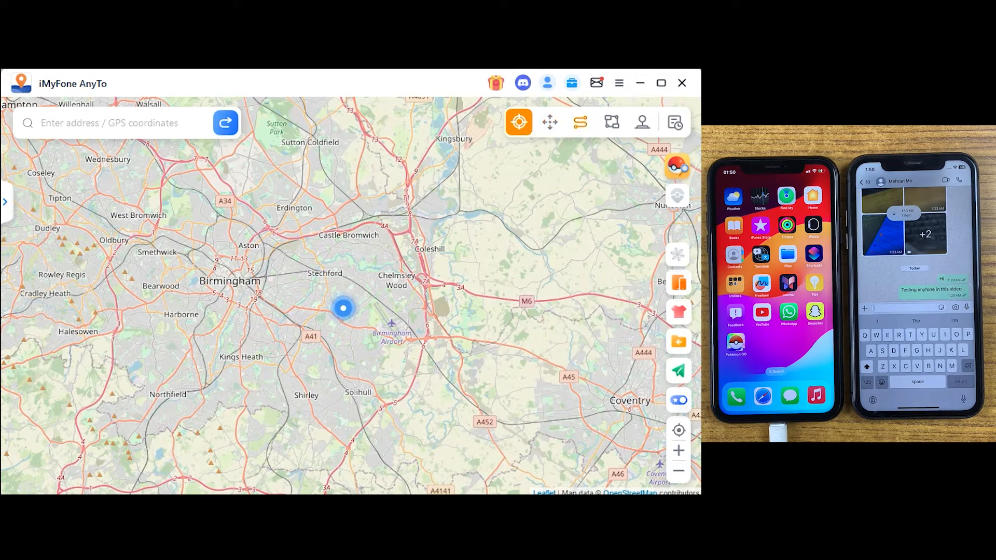
pyautogui.moveTo(549, 121)
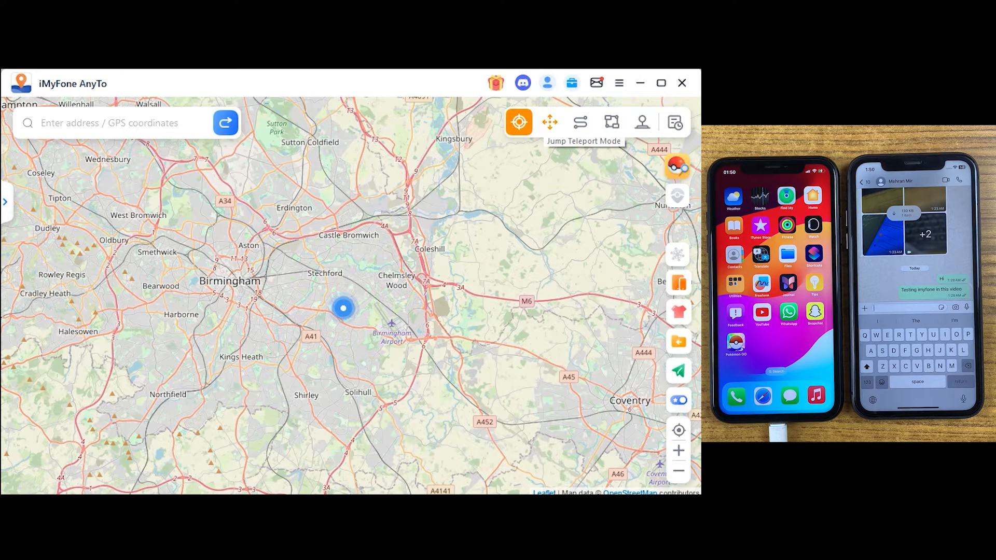
pyautogui.moveTo(579, 122)
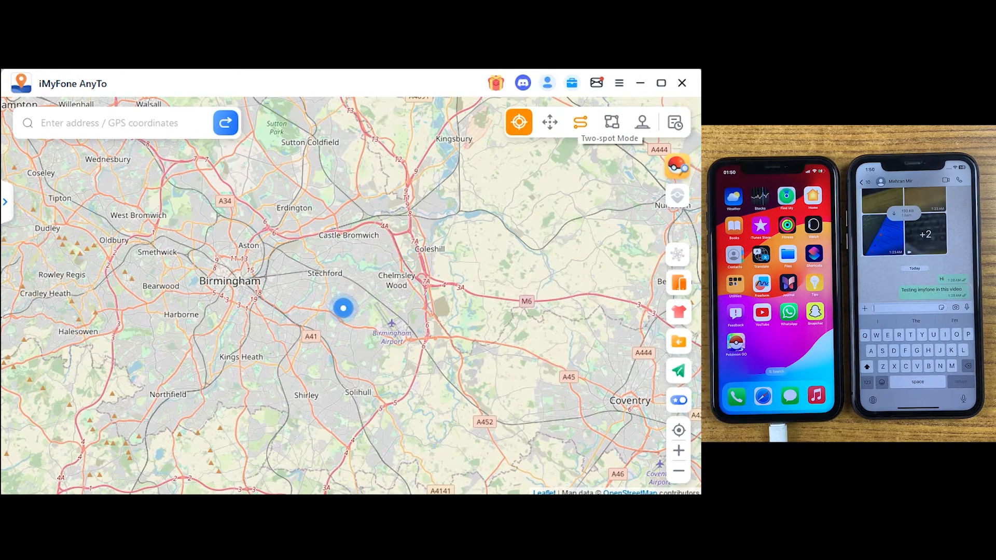
pyautogui.moveTo(641, 123)
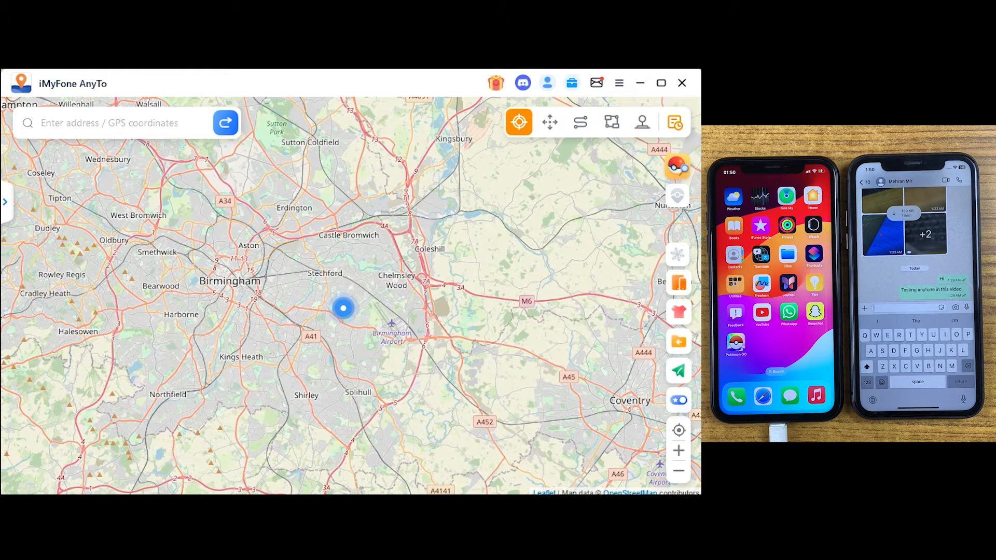
pyautogui.click(675, 122)
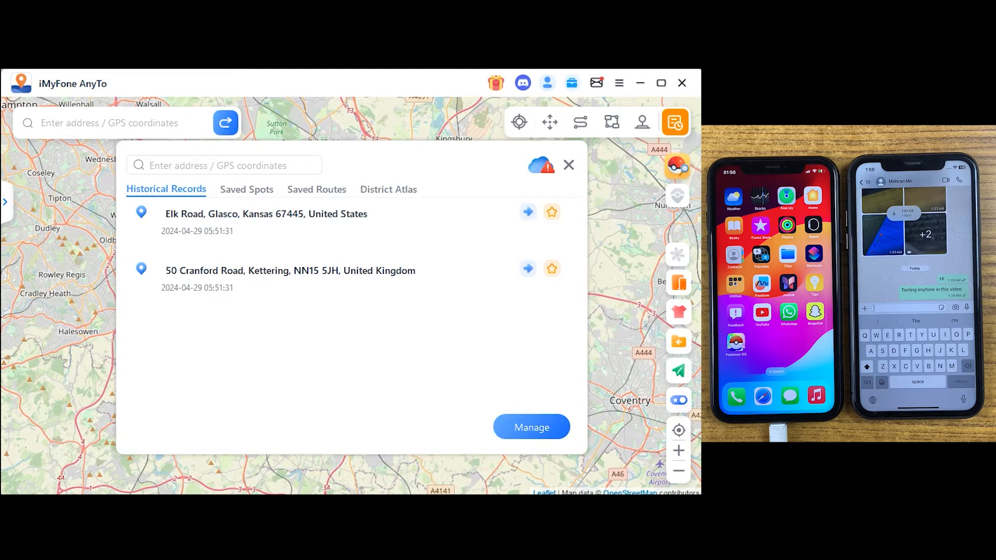
pyautogui.click(568, 165)
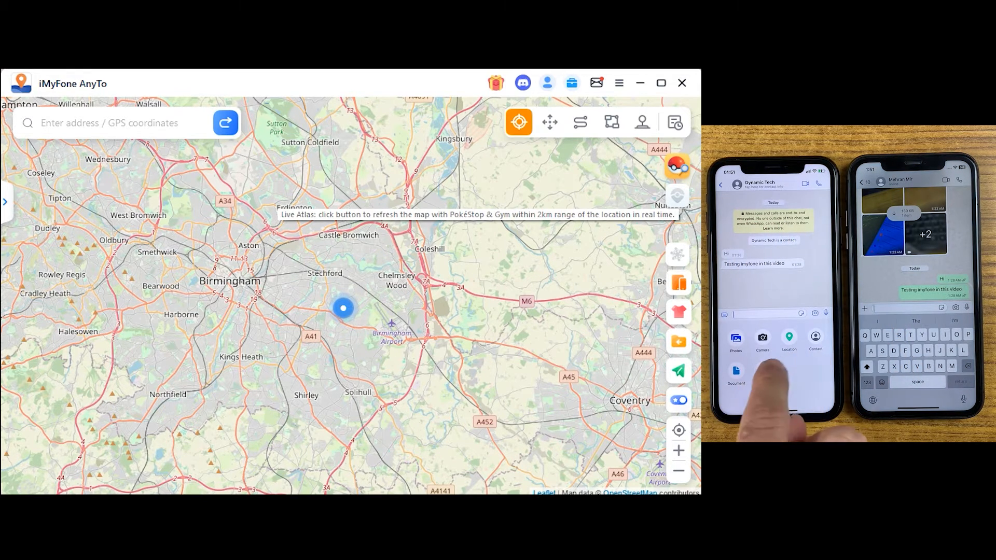
# - Pick a destination near Leeds on the map and confirm the teleport despite the warning
pyautogui.click(788, 341)
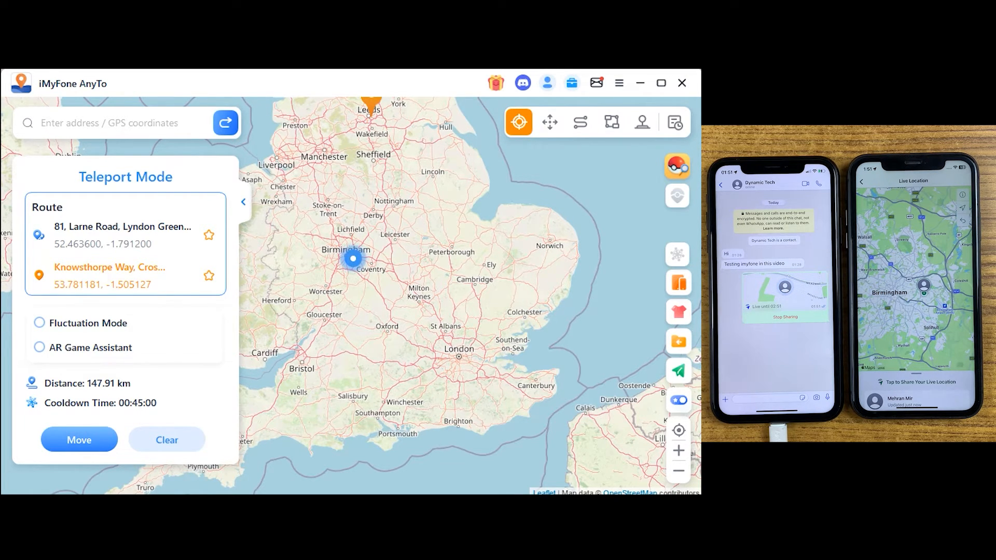
pyautogui.click(79, 439)
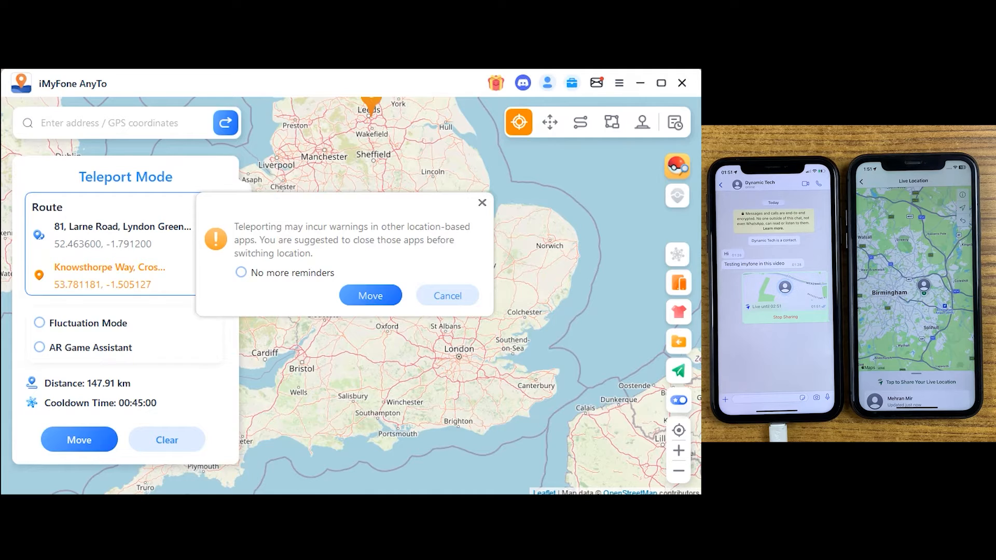
pyautogui.click(369, 296)
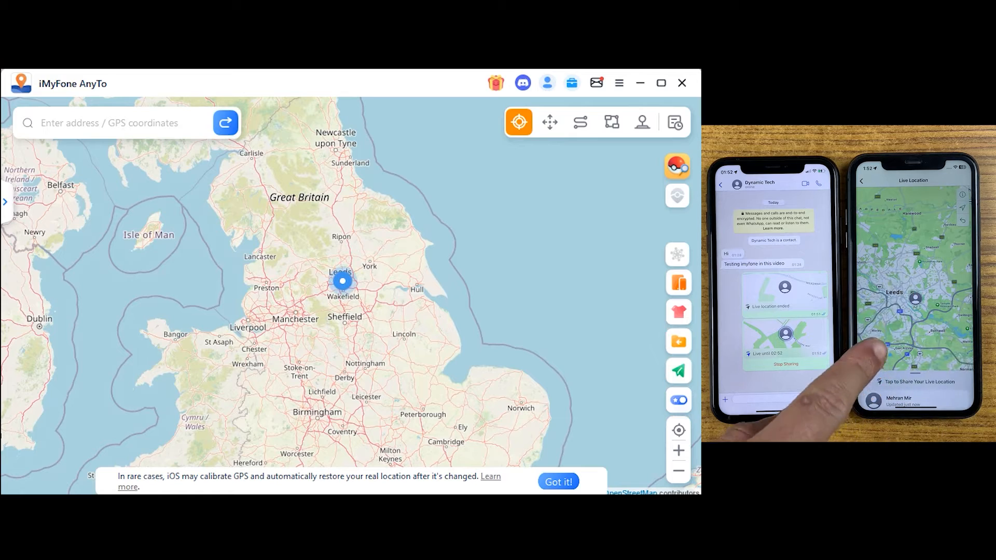
# - Switch to Jump Teleport Mode, end the route at Carlisle and add another jump destination
pyautogui.click(557, 480)
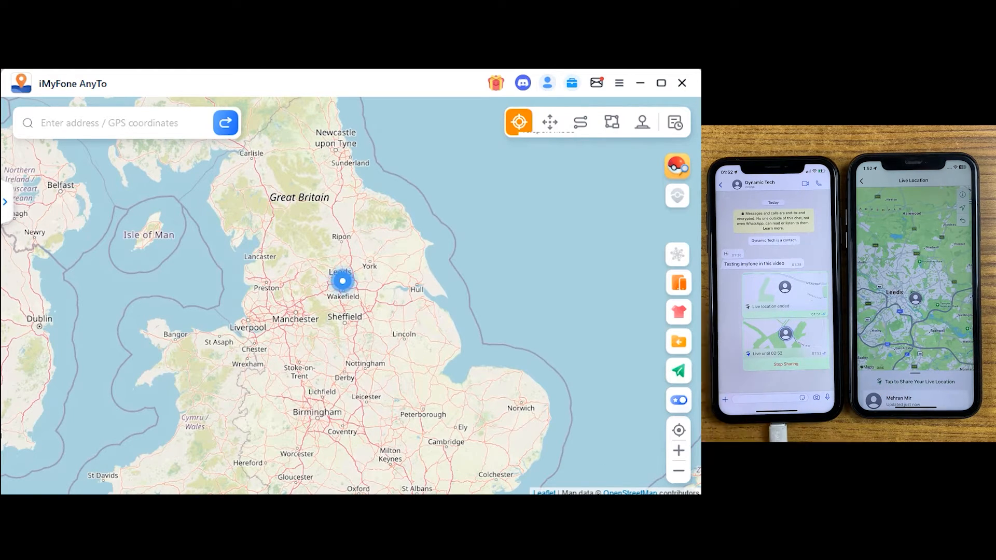
pyautogui.click(548, 123)
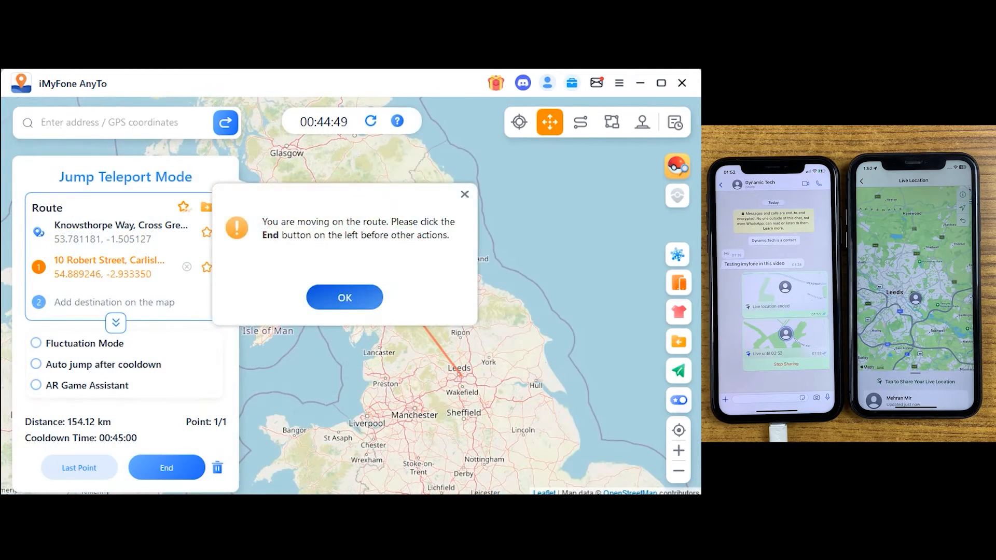
pyautogui.click(344, 297)
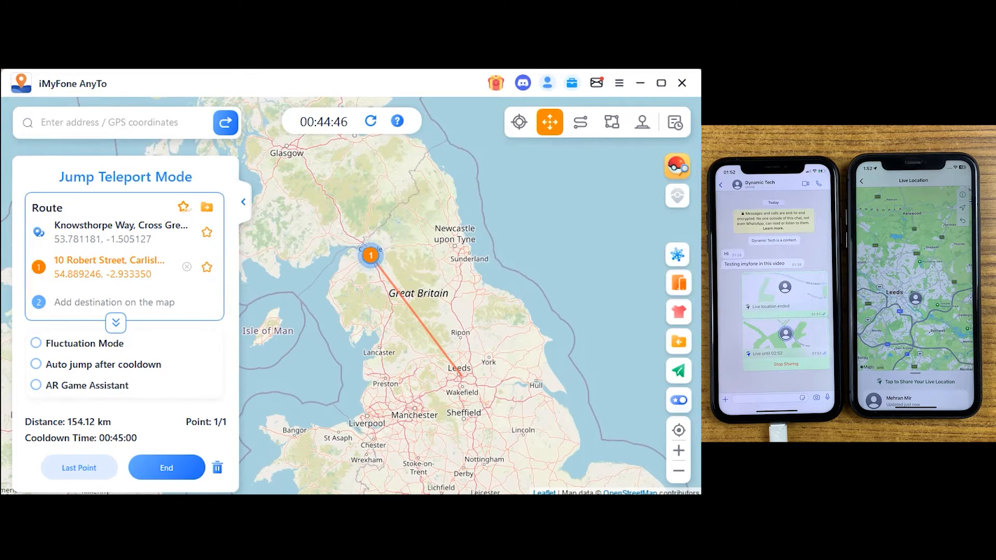
pyautogui.click(166, 468)
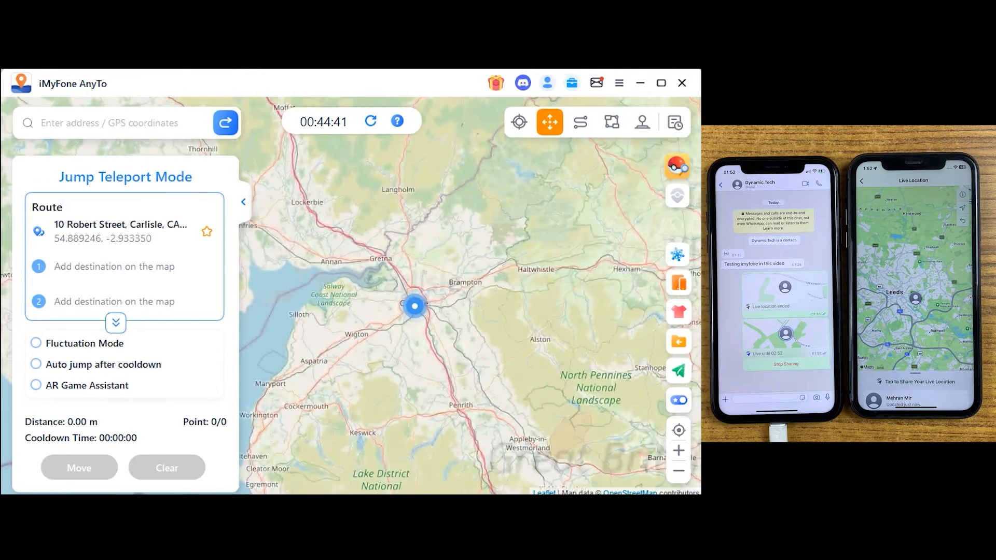
pyautogui.click(36, 365)
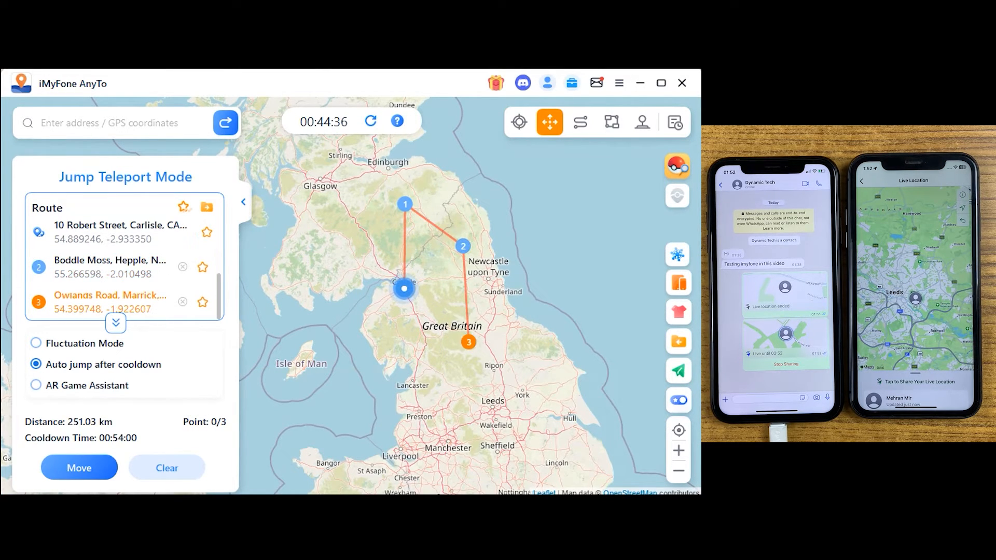
# - Start jumping along the four-point route with Fluctuation Mode on, then request a stop
pyautogui.click(435, 397)
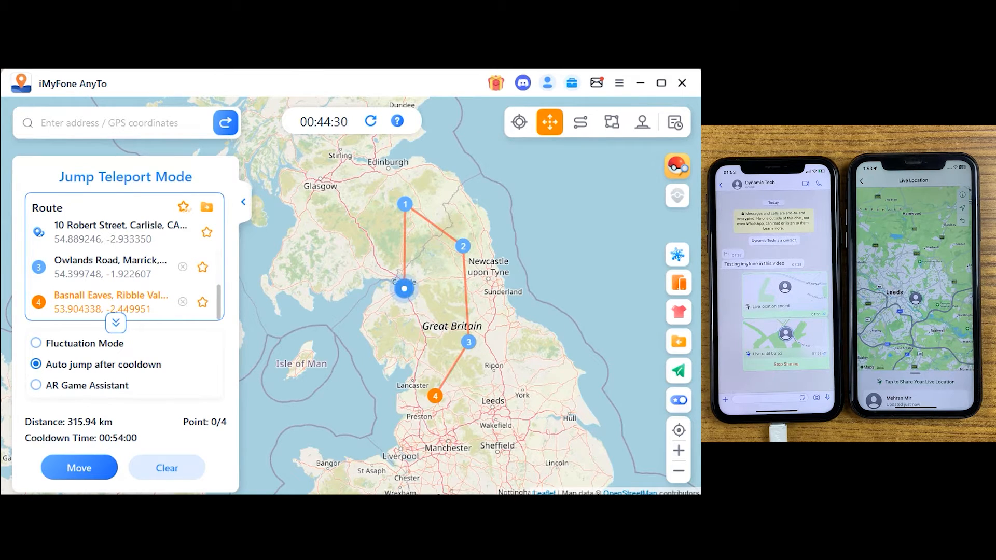
pyautogui.click(79, 467)
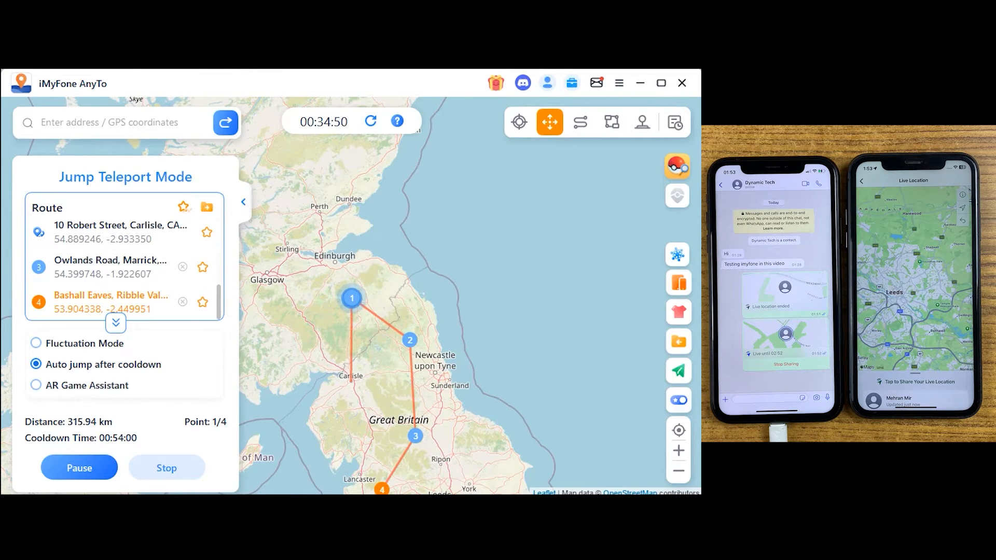
pyautogui.click(35, 343)
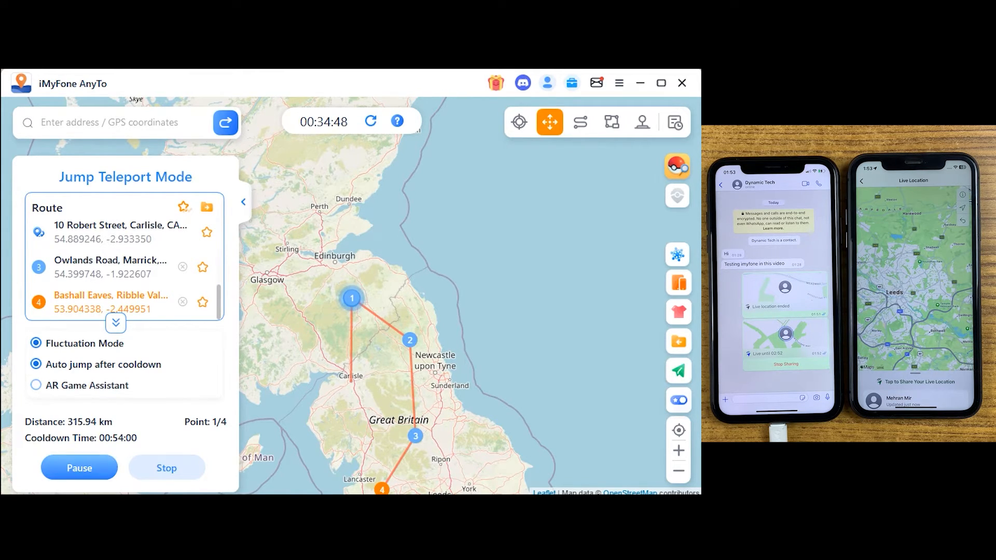
pyautogui.click(166, 468)
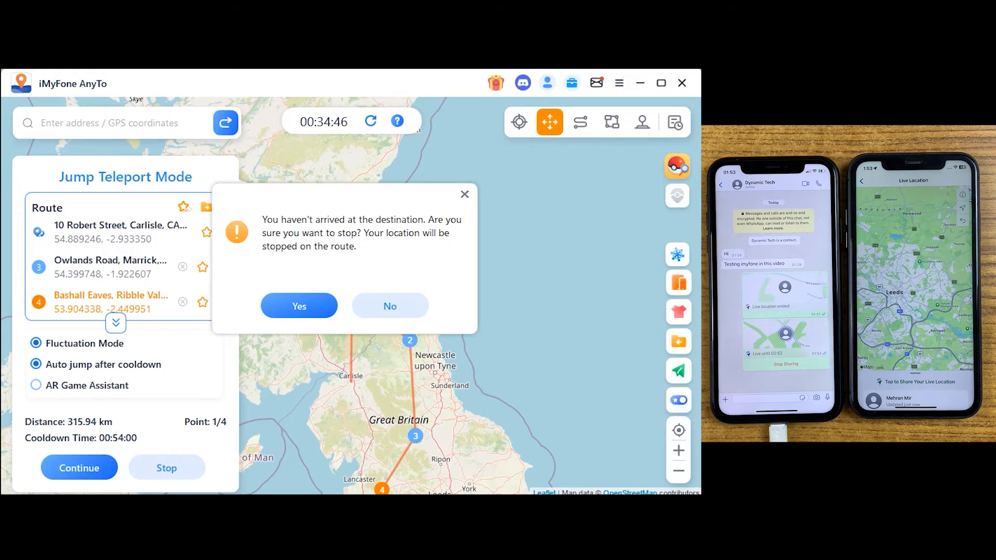
# - Stop the jump route and start a Two-spot walk to the map destination with Realistic mode on
pyautogui.click(298, 304)
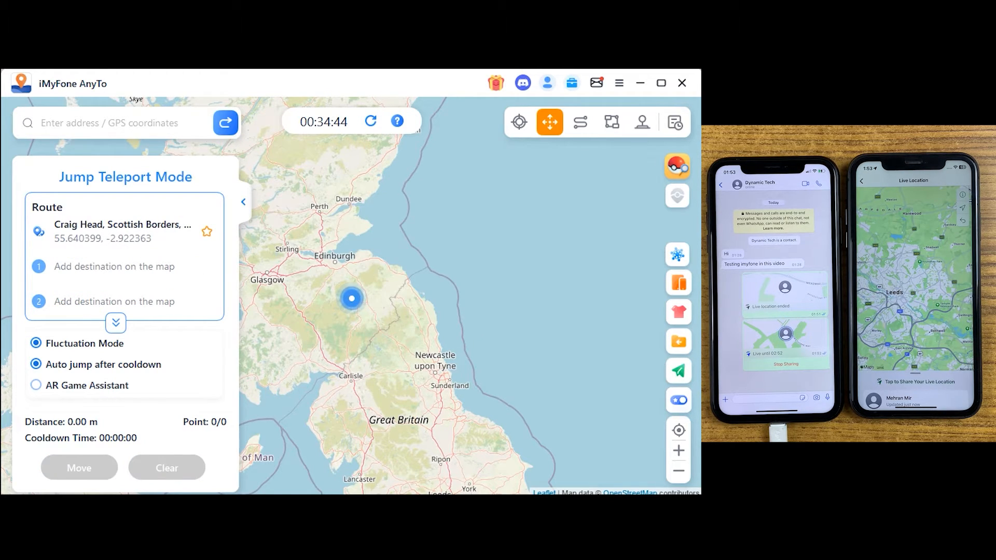
pyautogui.click(243, 202)
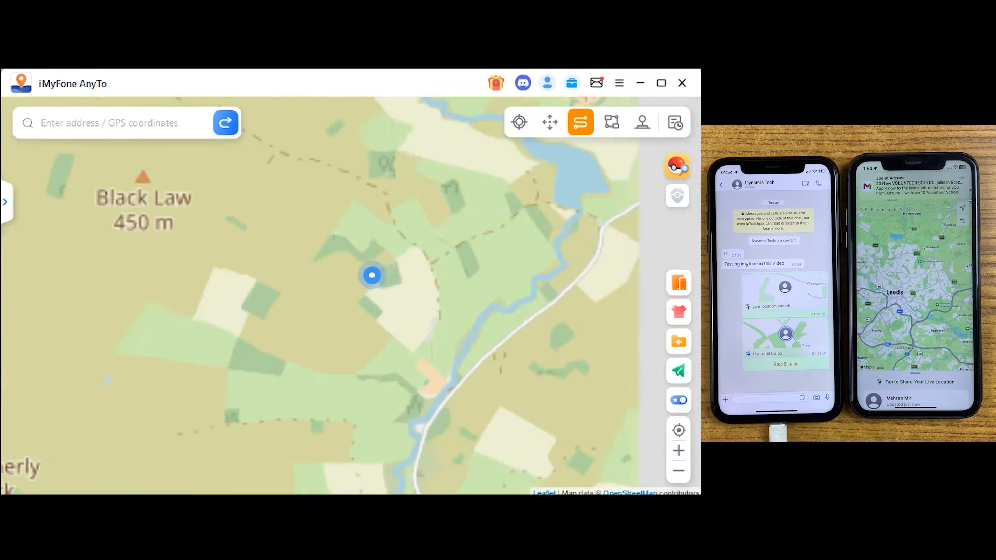
pyautogui.click(579, 123)
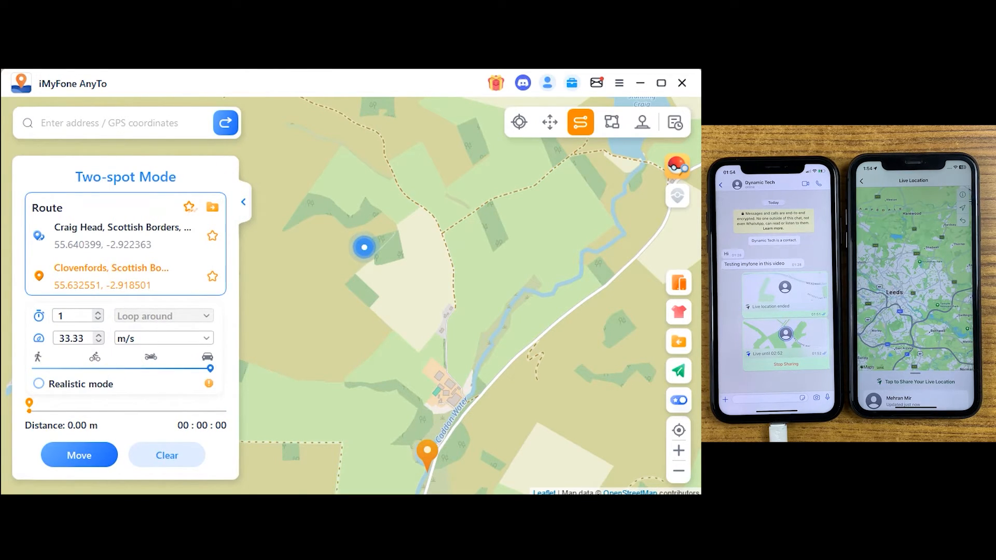
pyautogui.click(39, 384)
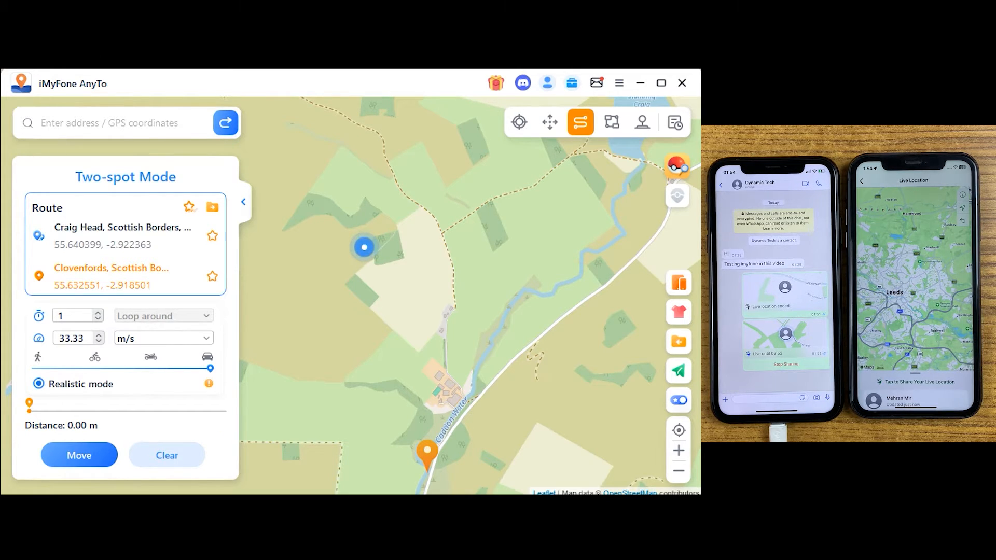
pyautogui.click(79, 456)
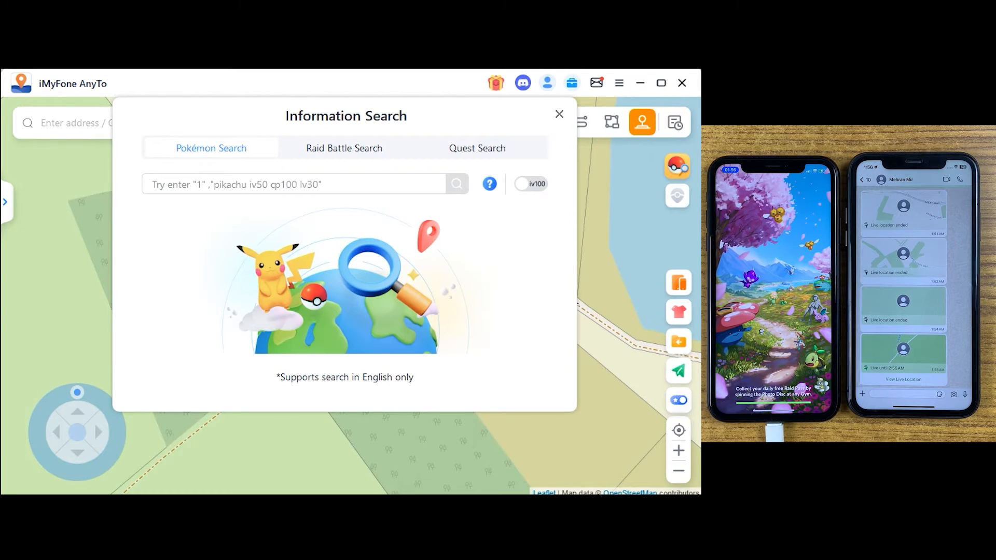
# - Run a Quest Search for 'pokeball' in the Information Search panel
pyautogui.click(477, 148)
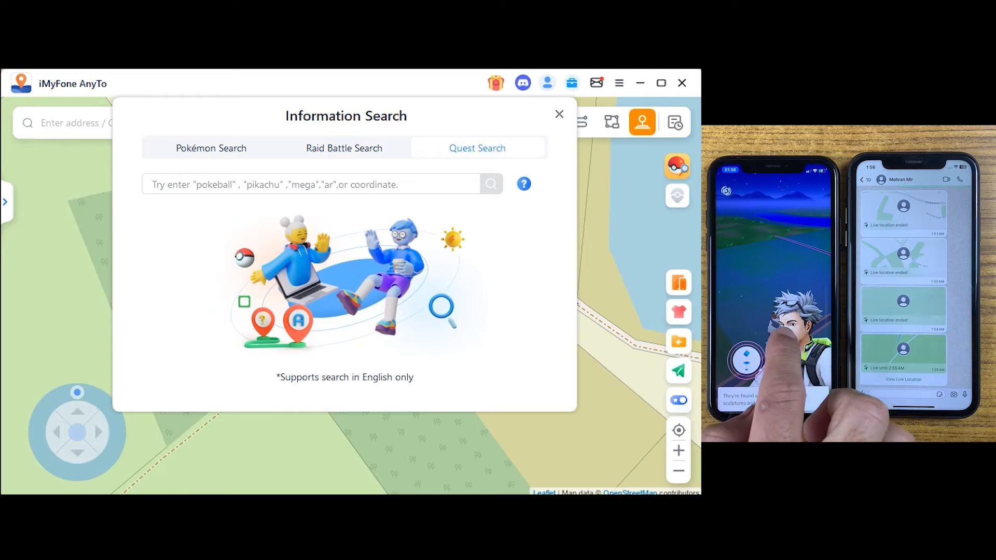
pyautogui.write('po')
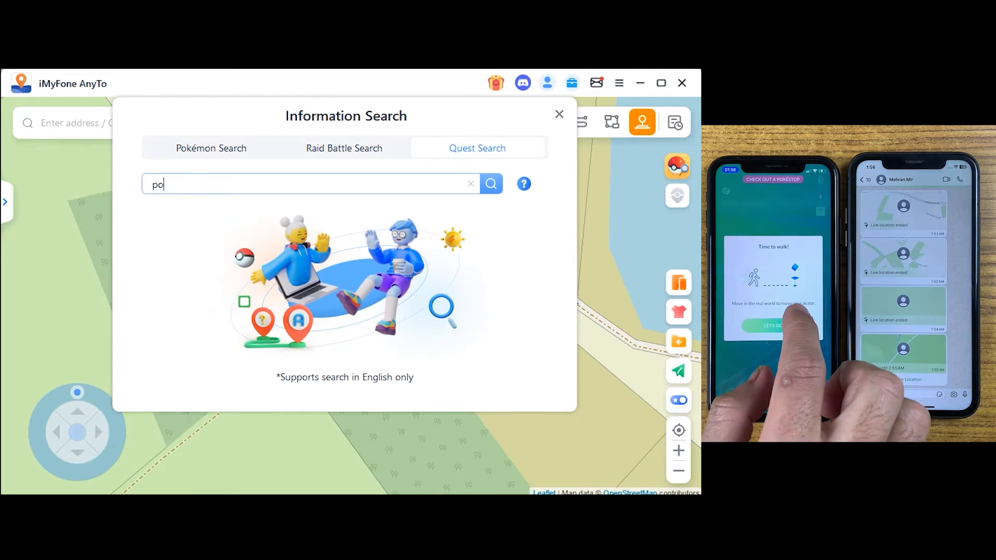
pyautogui.write('keball')
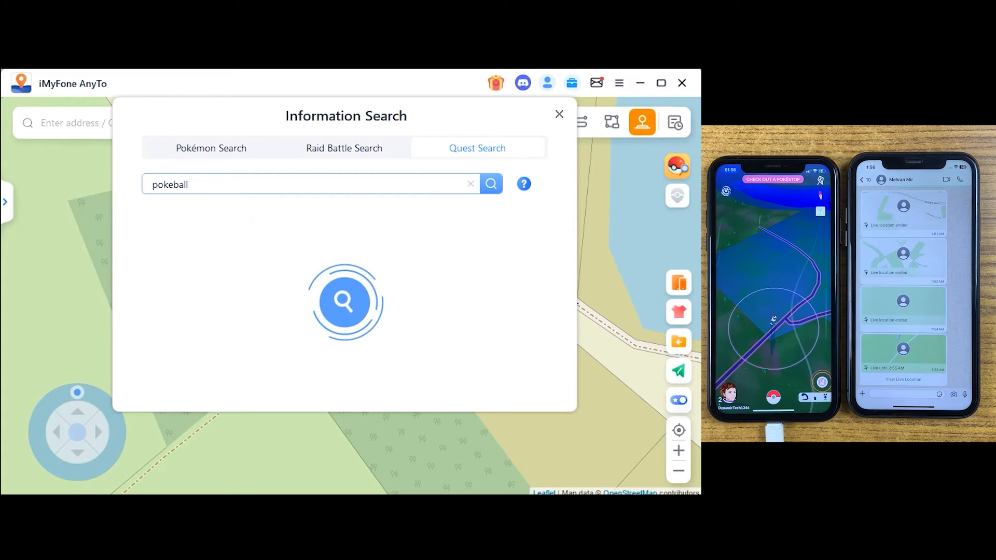
pyautogui.click(559, 114)
pyautogui.write('milan')
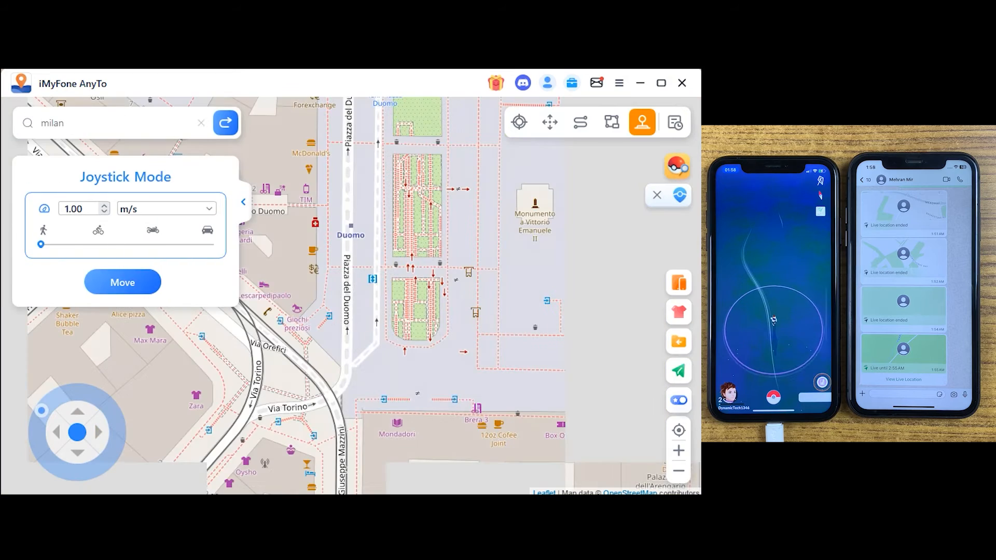
# - Switch from Joystick Mode to single-spot Teleport Mode, bringing up the cooldown reminder
pyautogui.click(122, 282)
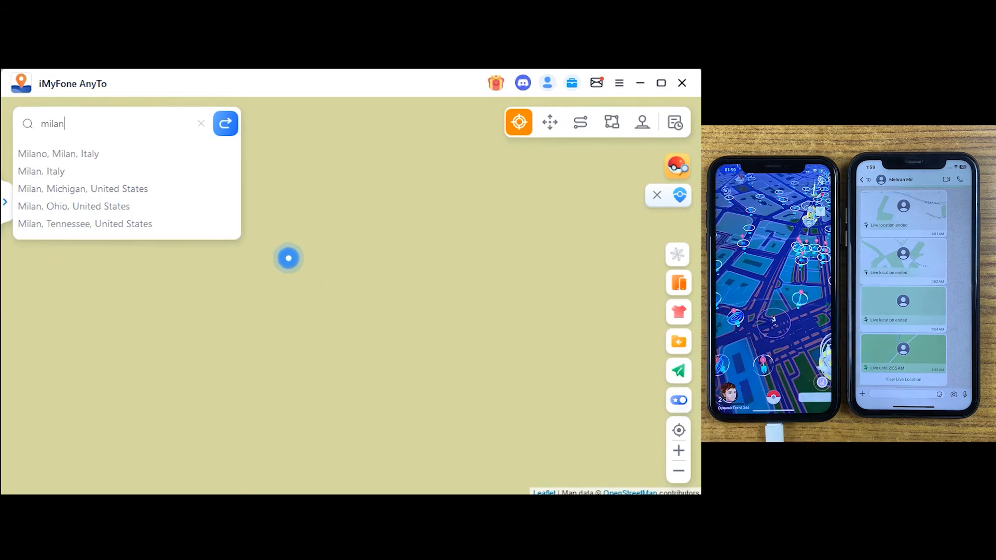
pyautogui.click(58, 154)
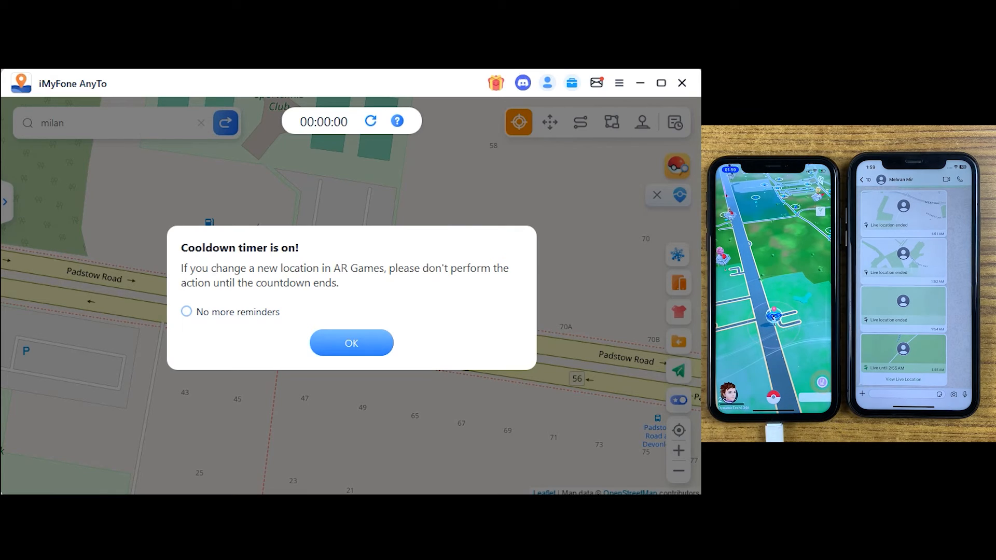
# - Dismiss the cooldown notice and teleport about 110 m to a nearby spot, confirming the warning
pyautogui.click(351, 343)
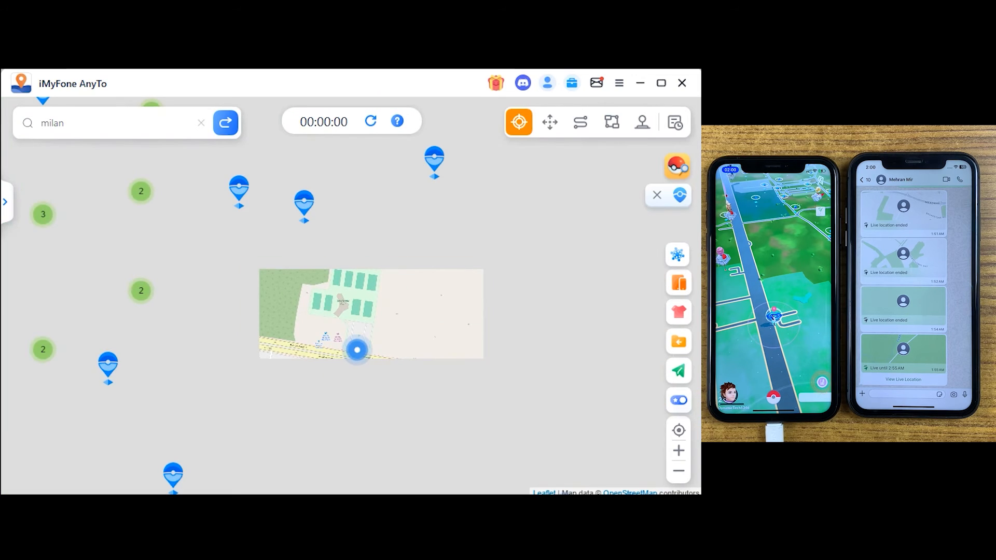
pyautogui.click(369, 259)
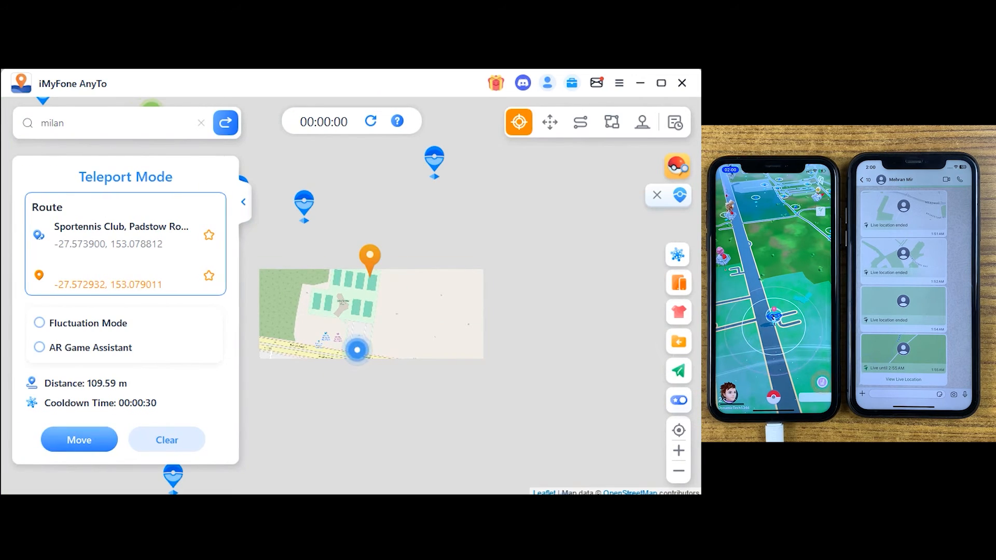
pyautogui.click(79, 440)
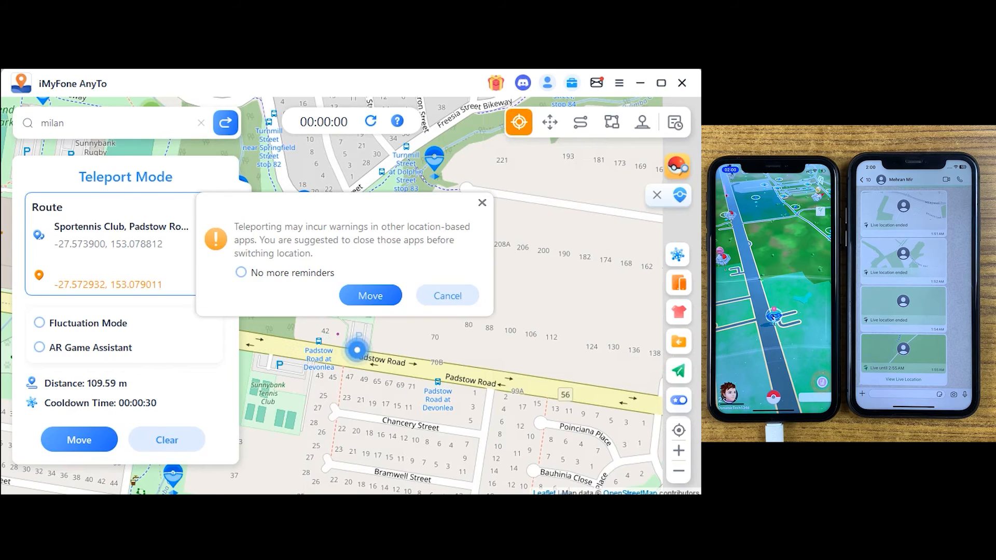
pyautogui.click(369, 296)
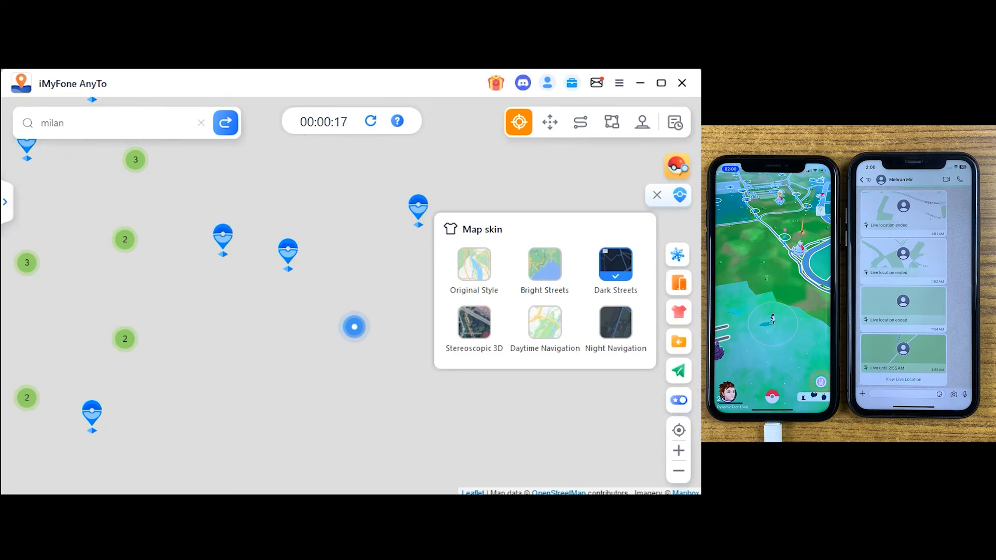
# - Try the Stereoscopic 3D map skin, settle on a light street style and close the panel
pyautogui.click(474, 323)
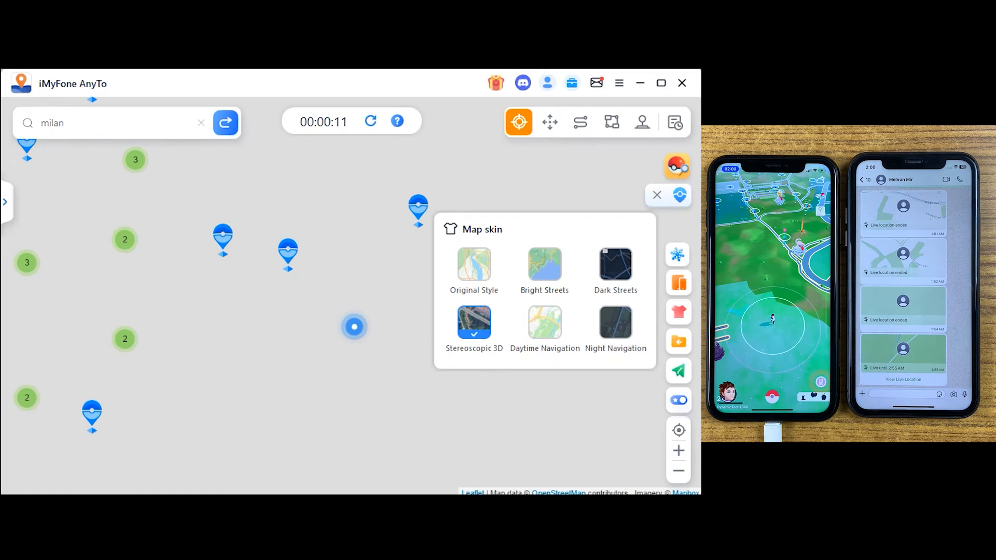
pyautogui.click(474, 262)
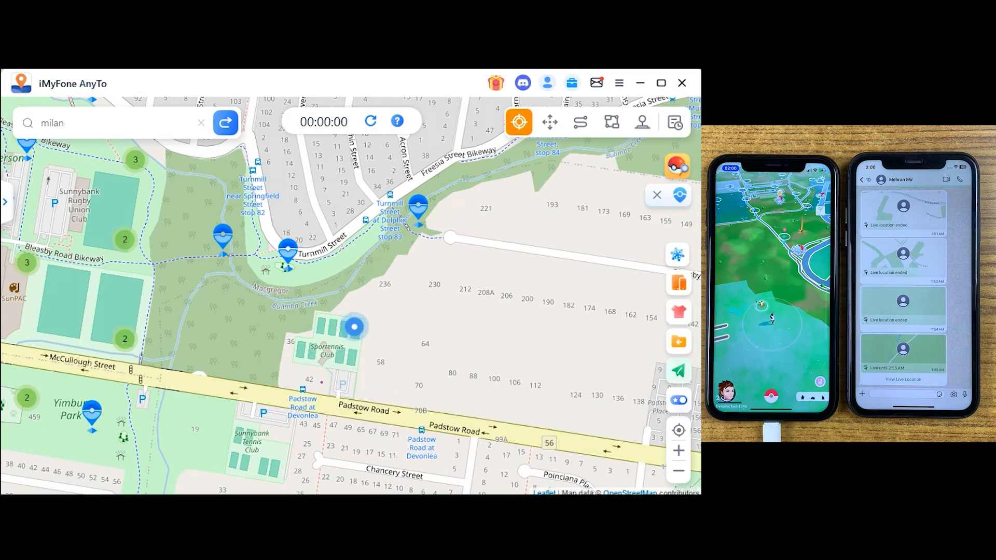
pyautogui.click(225, 122)
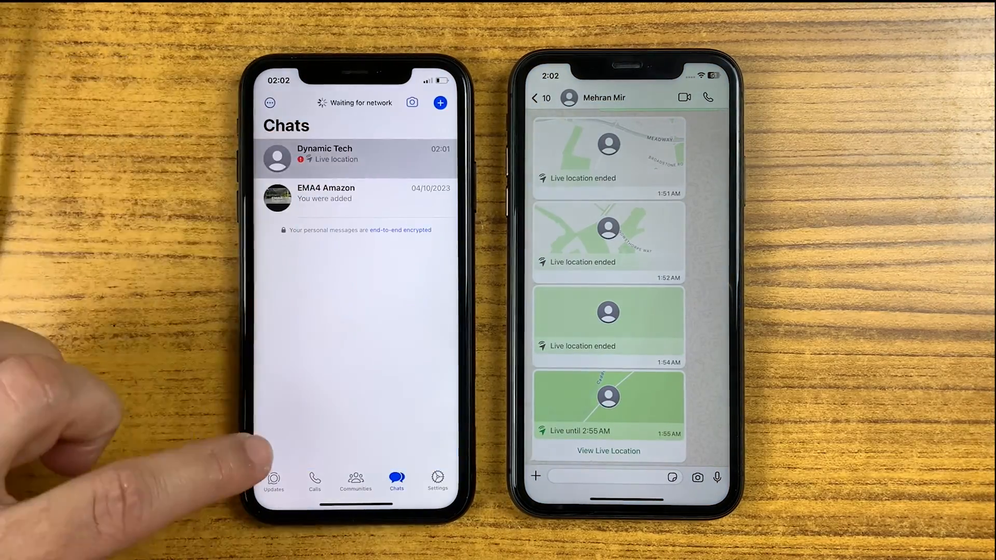
# - View the chat's shared live location on the map, now showing the phone near Yardley
pyautogui.click(355, 153)
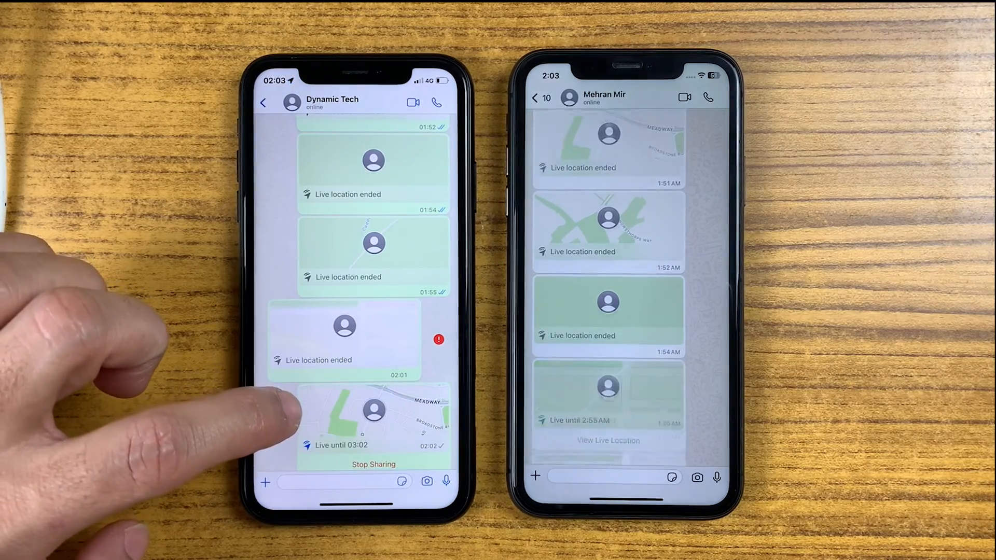
pyautogui.click(607, 439)
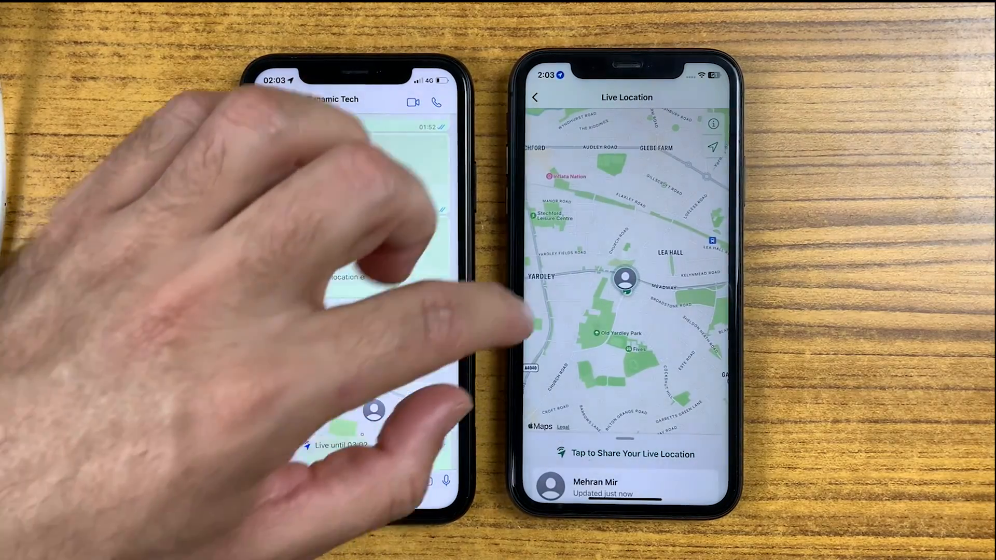